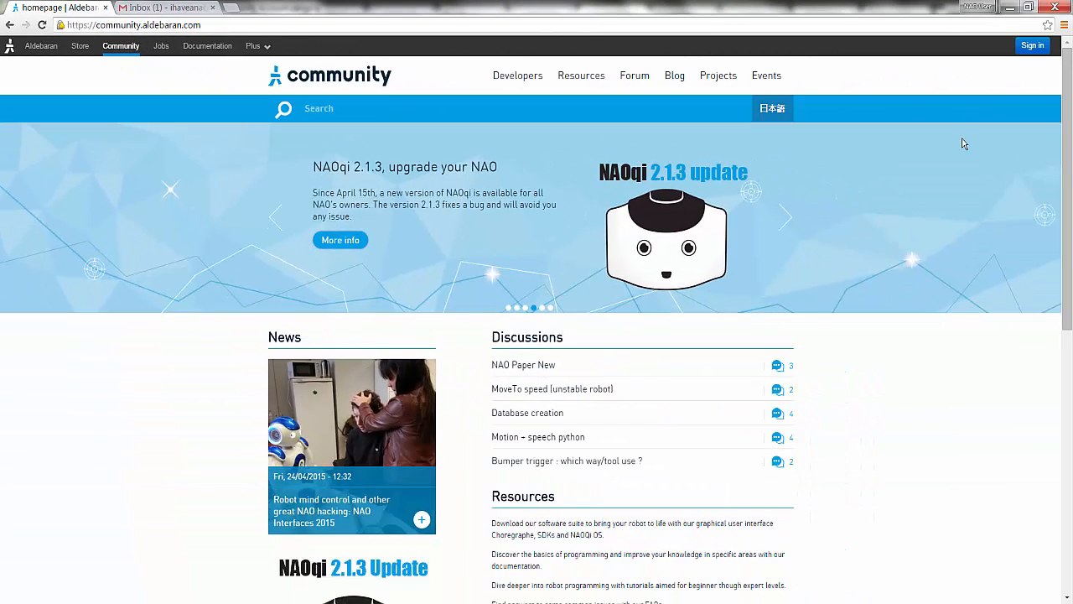
# Step: Reach the blank Create an account form from the Sign In page
pyautogui.click(1033, 46)
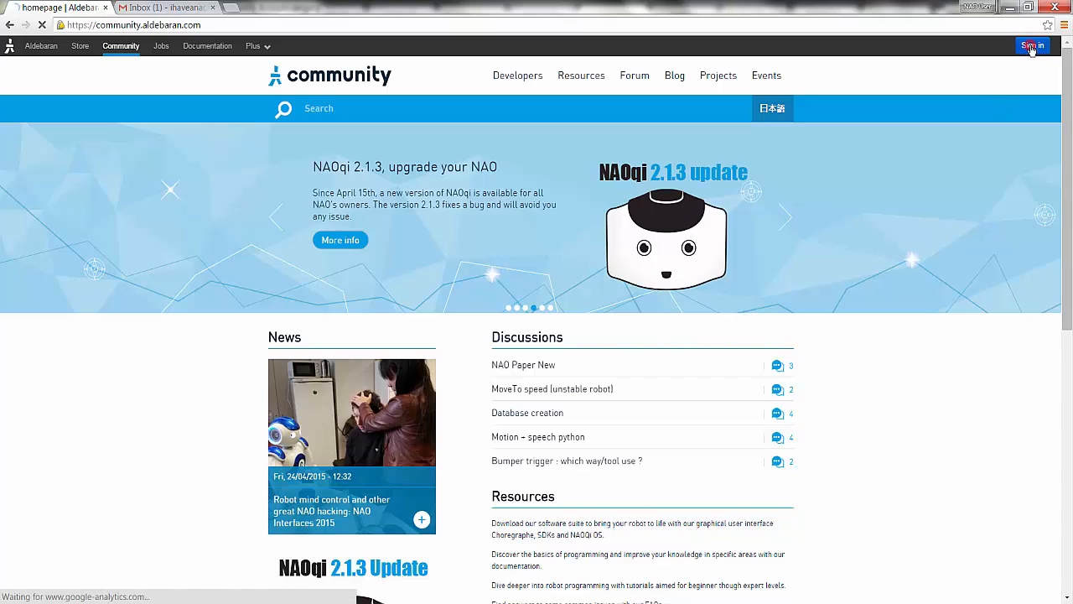
pyautogui.click(1033, 45)
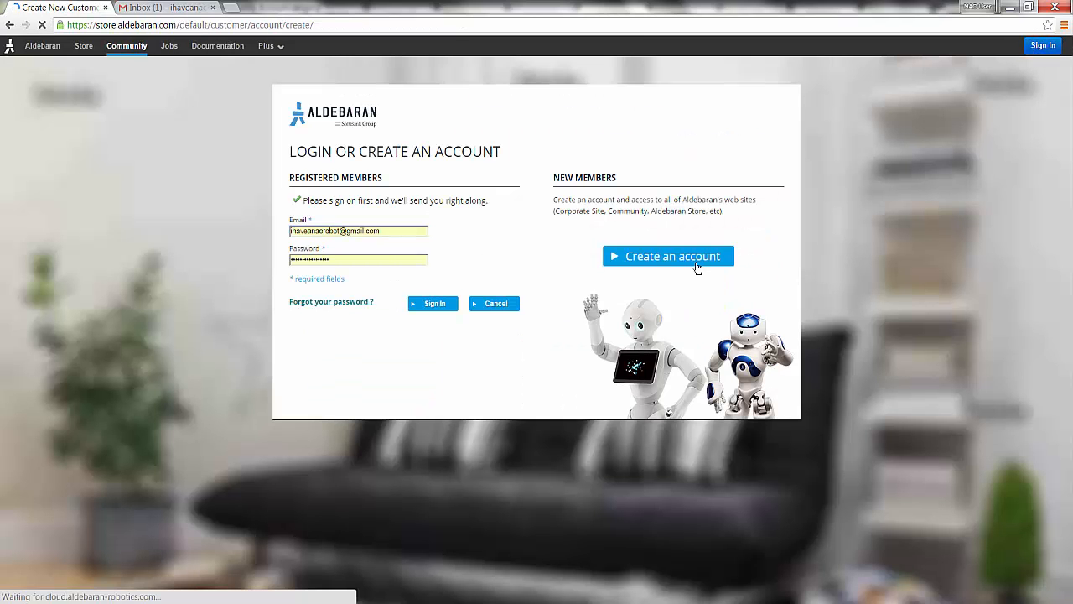
pyautogui.click(667, 255)
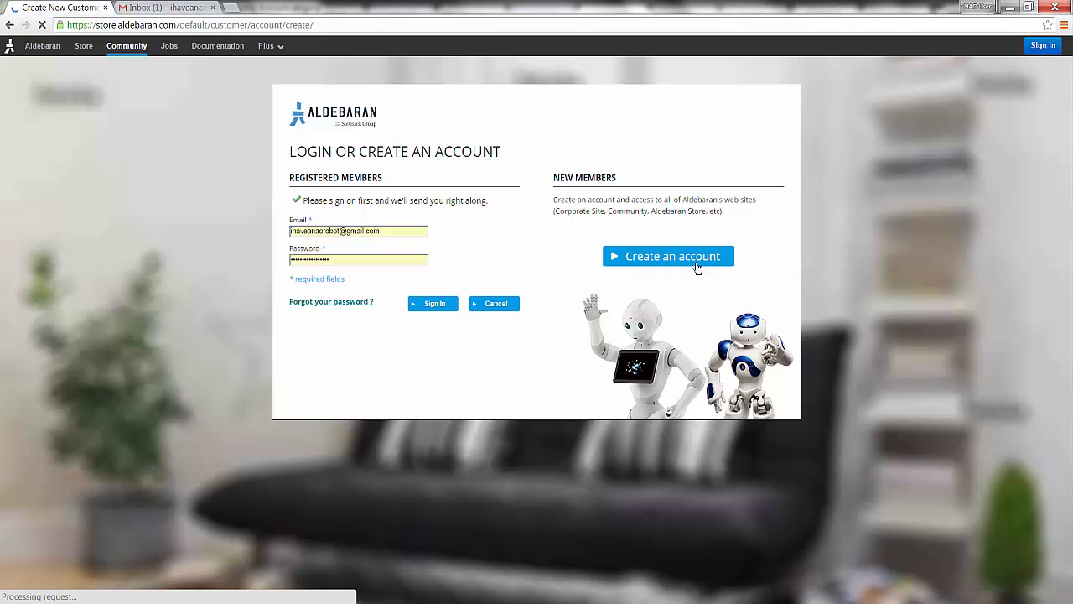
pyautogui.click(667, 255)
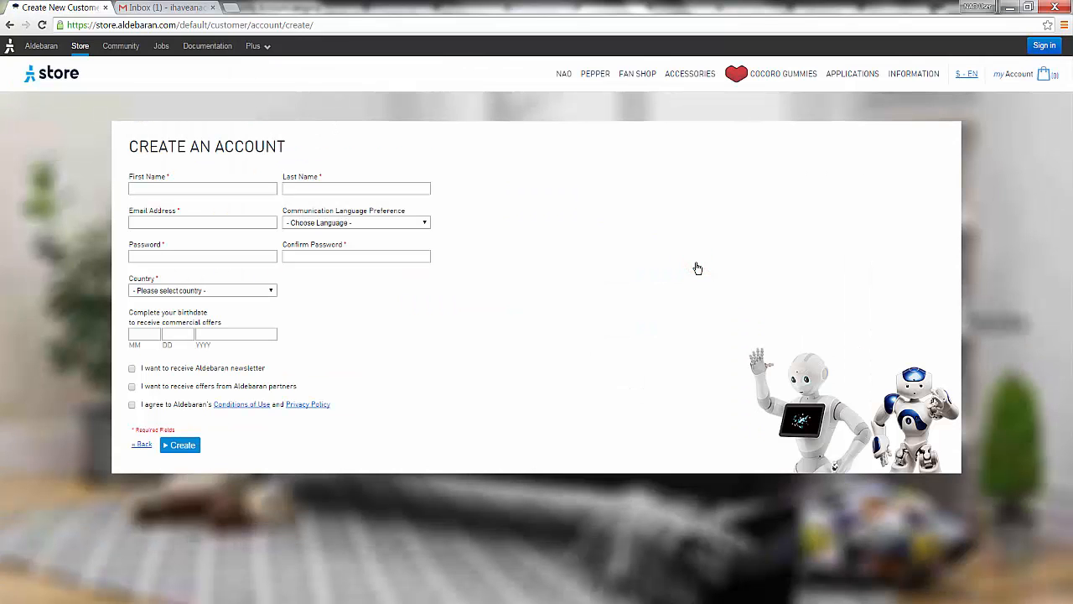
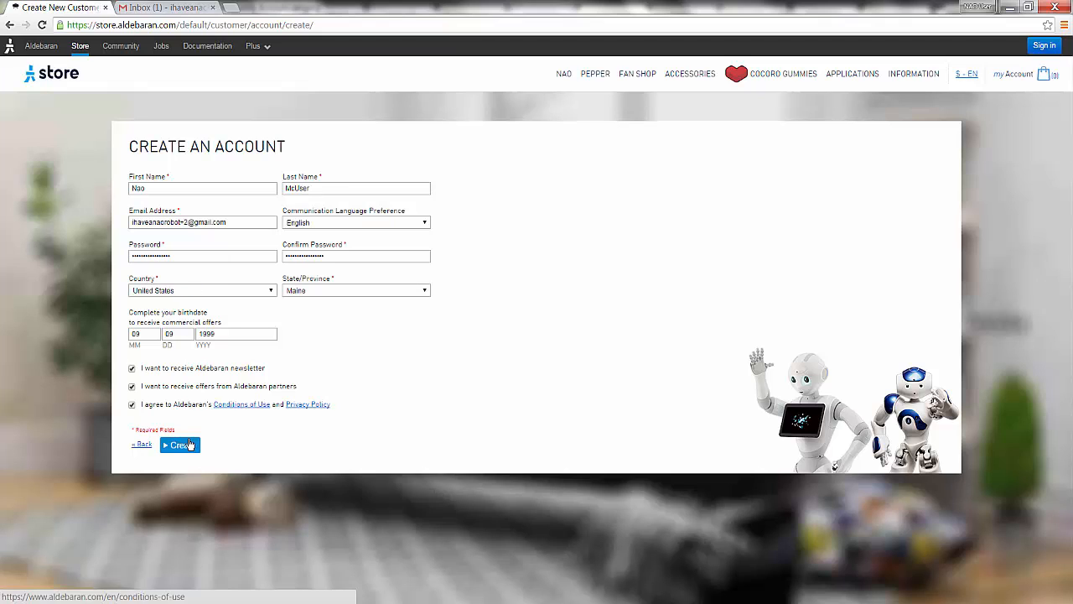
pyautogui.click(179, 444)
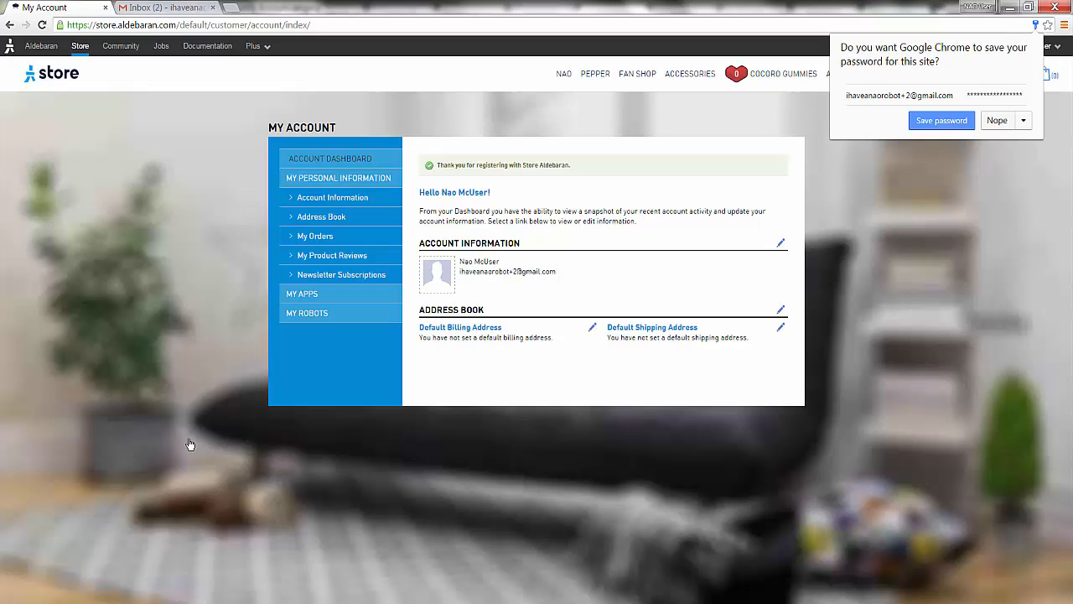
pyautogui.click(275, 20)
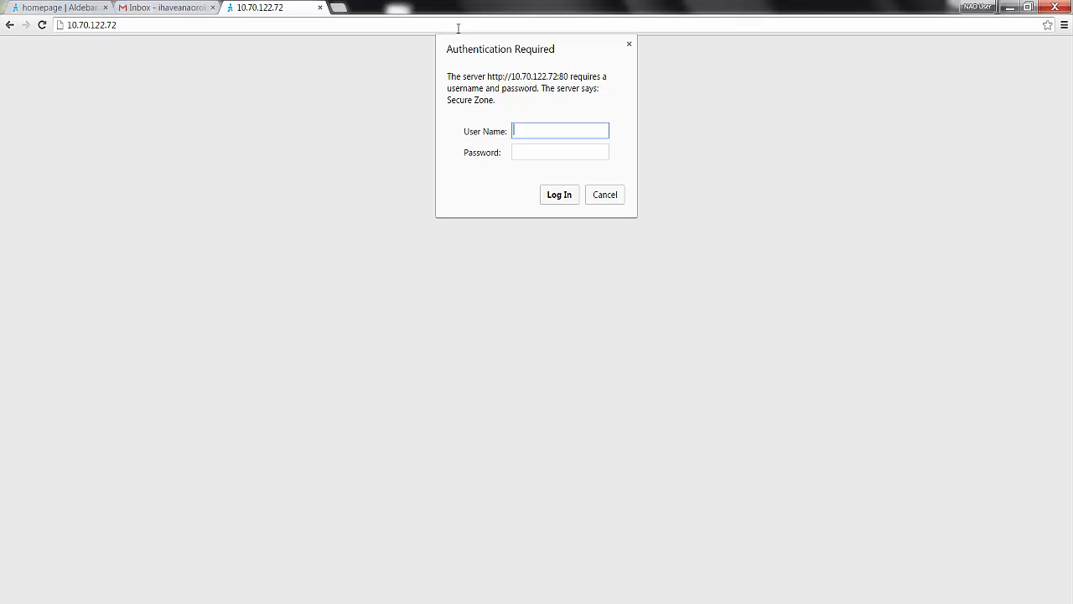
# Step: Log in to the robot's web page with username 'nao' via the authentication dialog
pyautogui.write('nao')
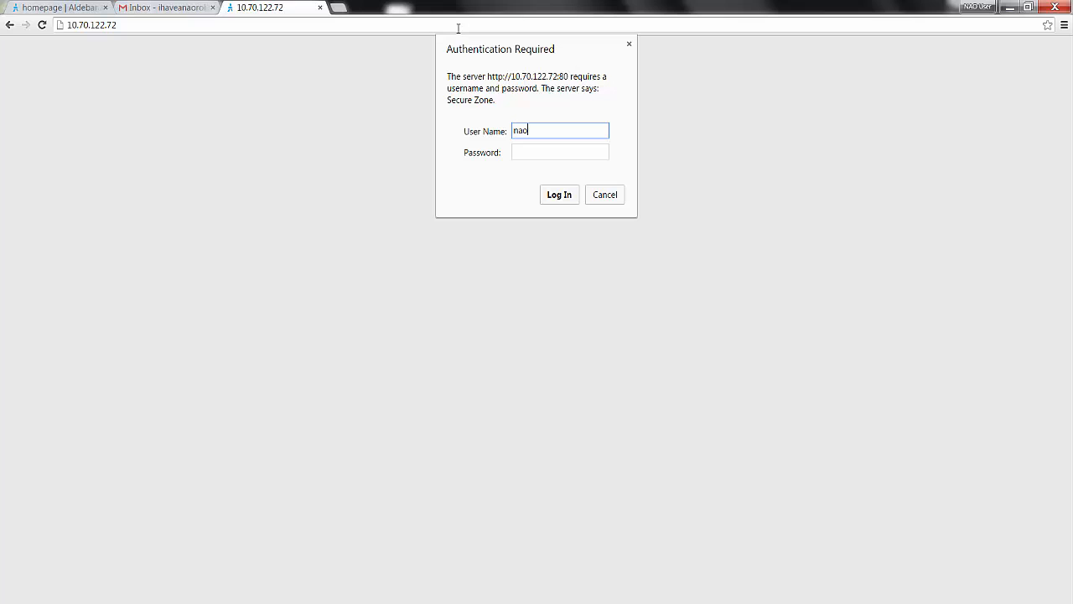
pyautogui.click(558, 195)
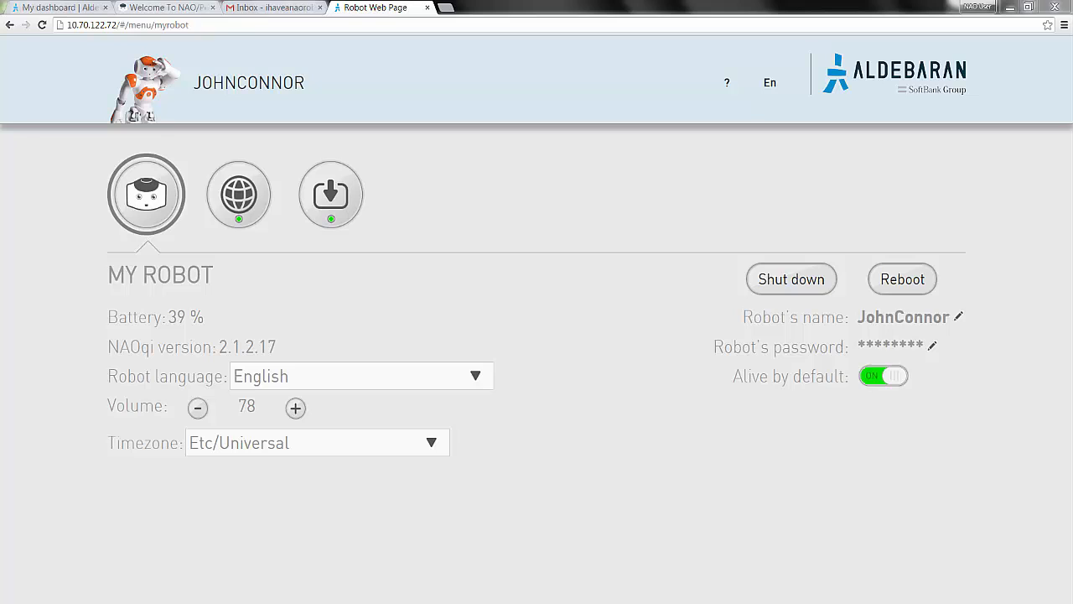
pyautogui.moveTo(718, 144)
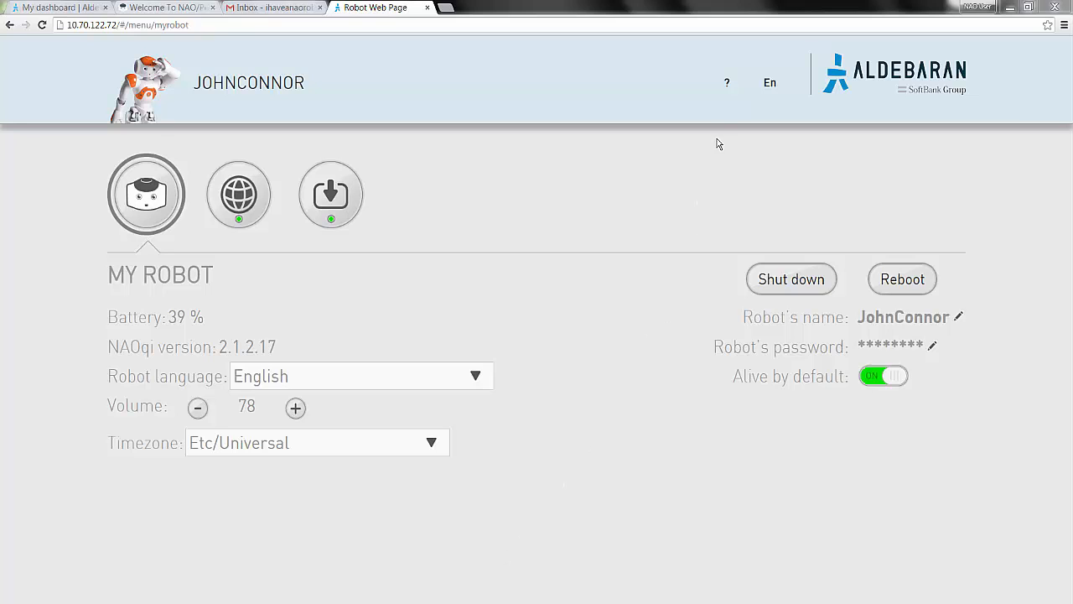
pyautogui.click(726, 82)
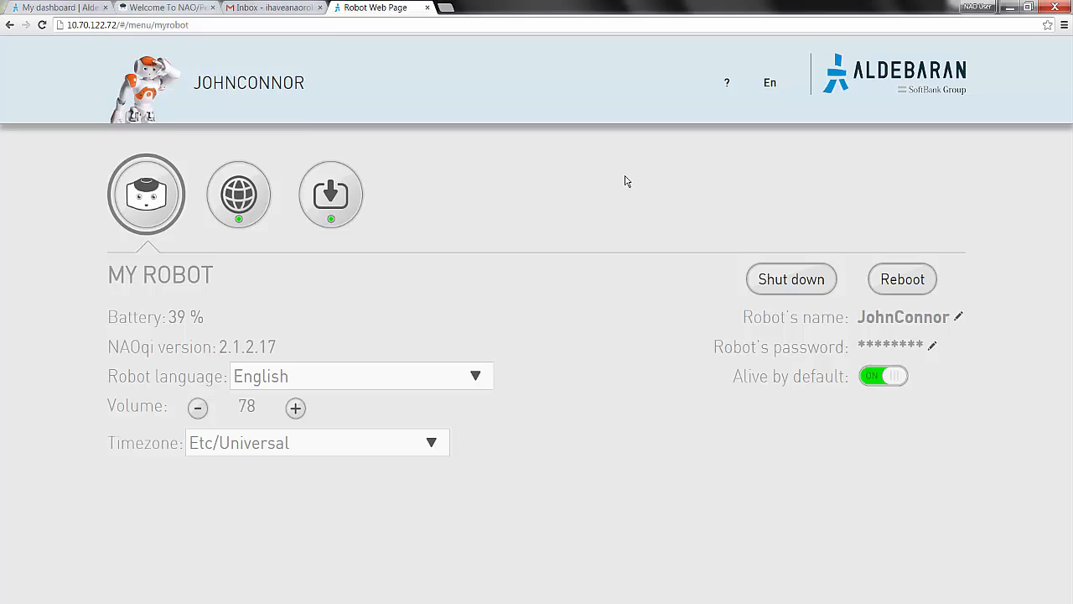
pyautogui.moveTo(261, 183)
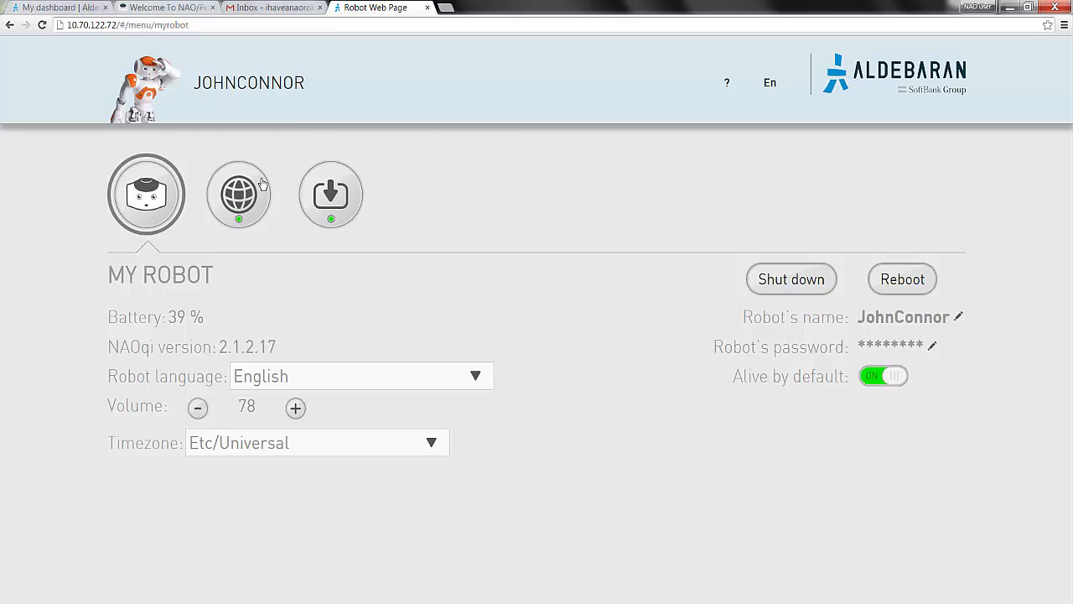
pyautogui.click(238, 195)
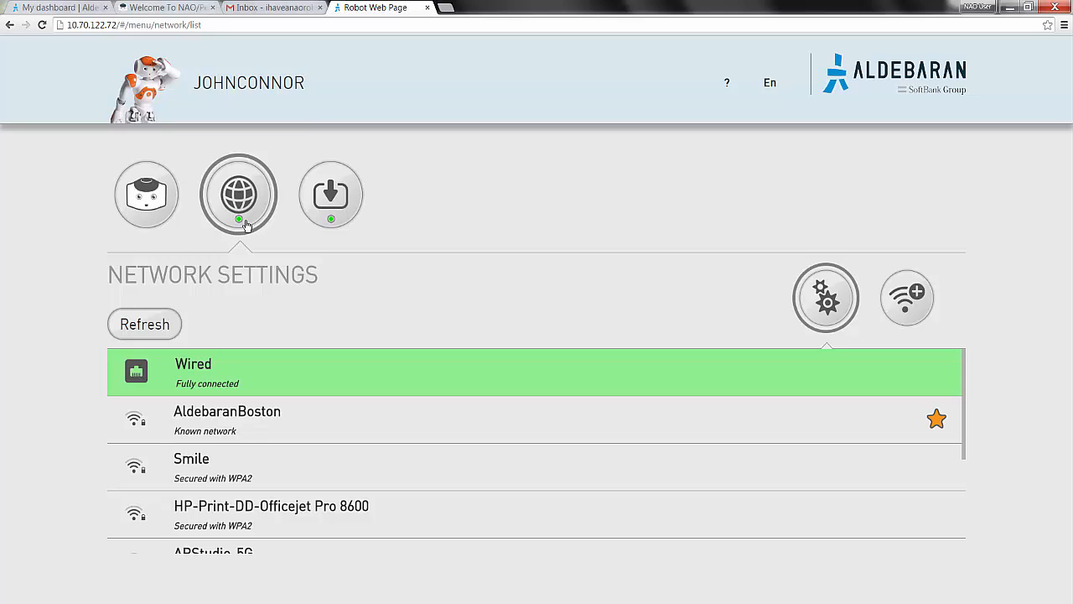
pyautogui.moveTo(250, 383)
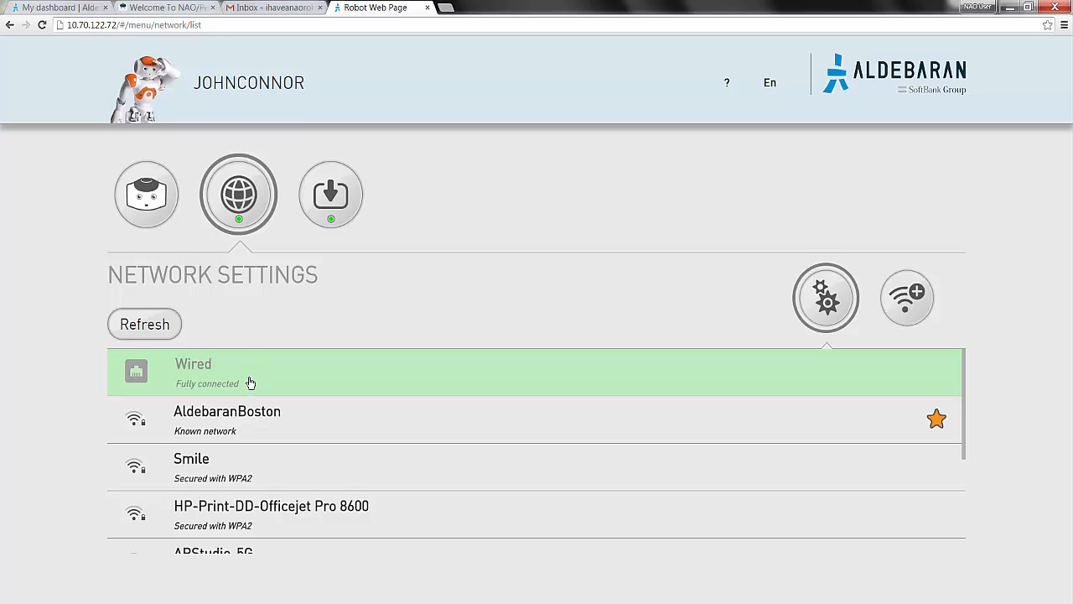
pyautogui.moveTo(225, 389)
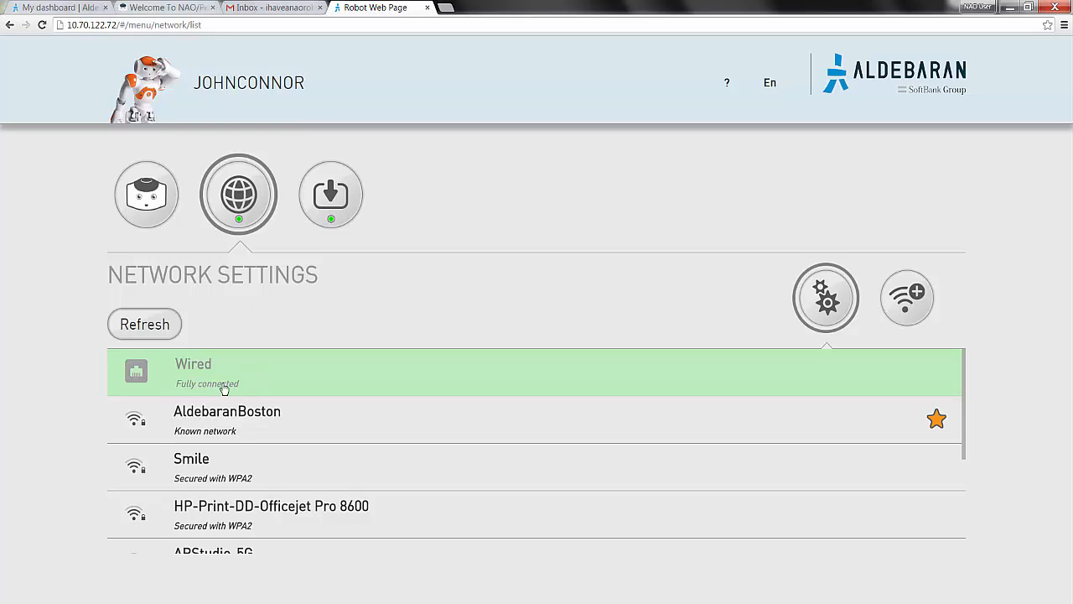
pyautogui.moveTo(251, 389)
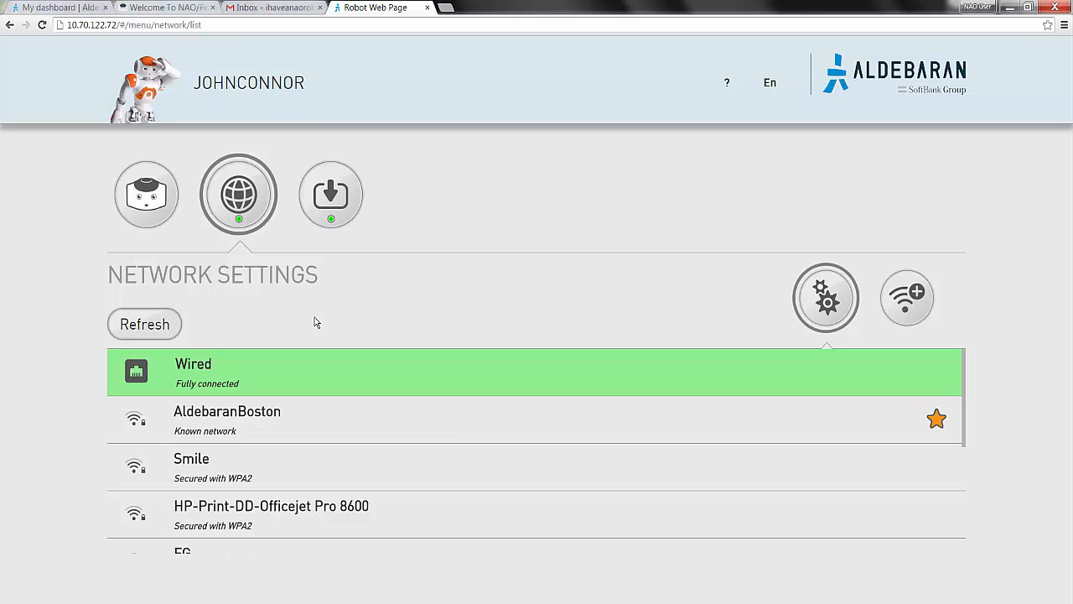
pyautogui.moveTo(338, 200)
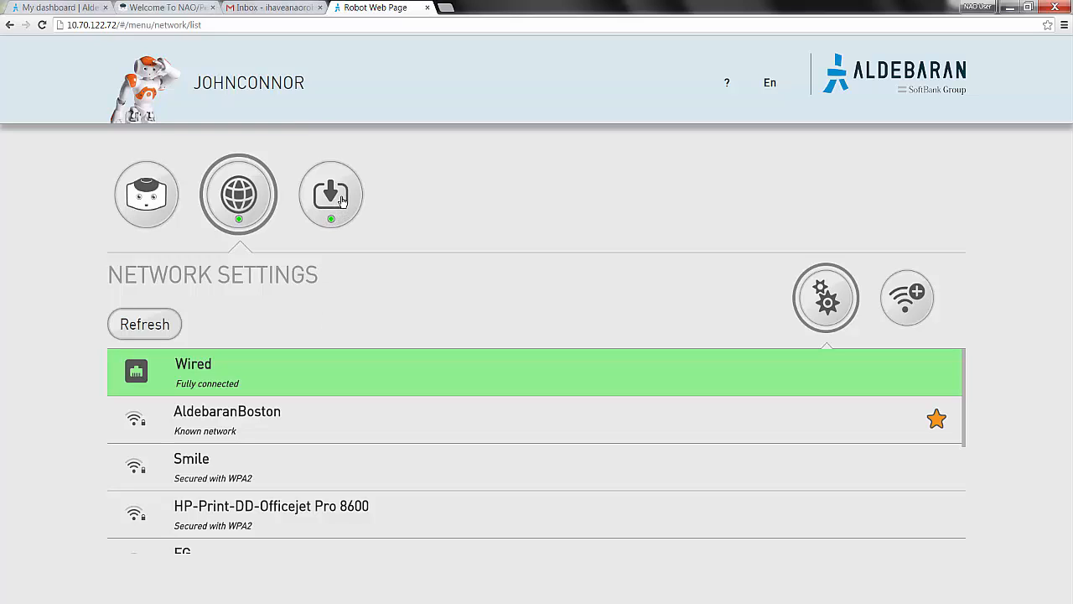
# Step: Show the robot's Updates page reporting zero installed applications
pyautogui.click(330, 194)
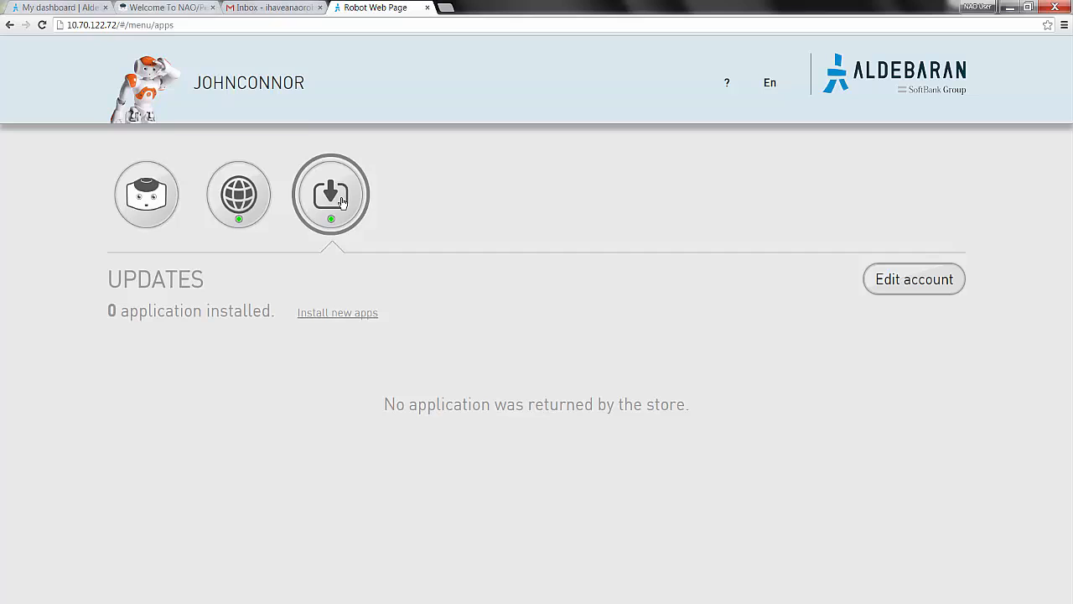
pyautogui.moveTo(906, 285)
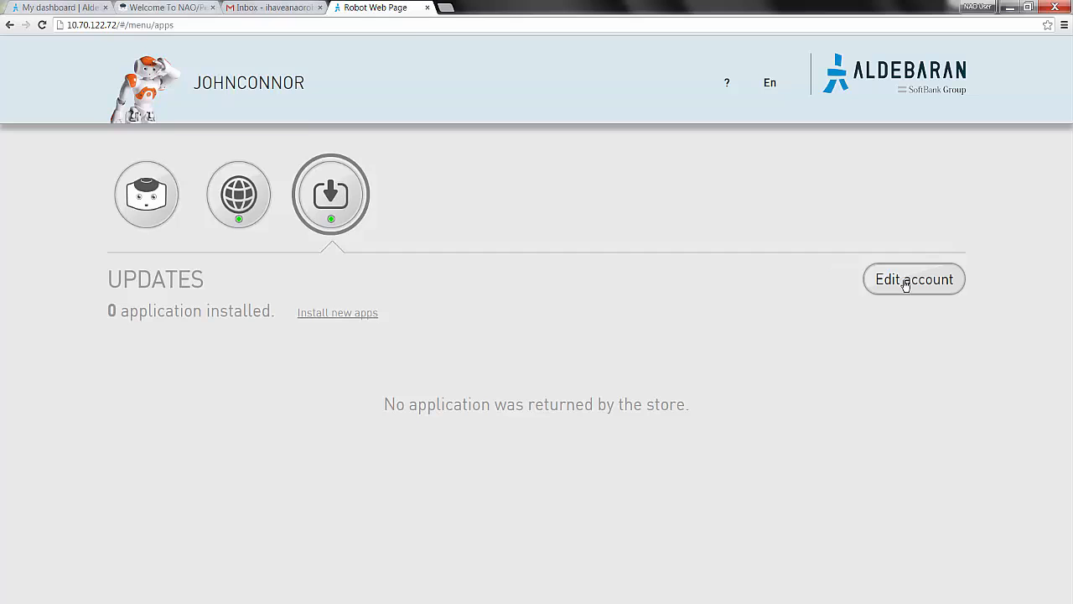
# Step: Use Edit account to link the new Aldebaran account to the robot
pyautogui.click(914, 278)
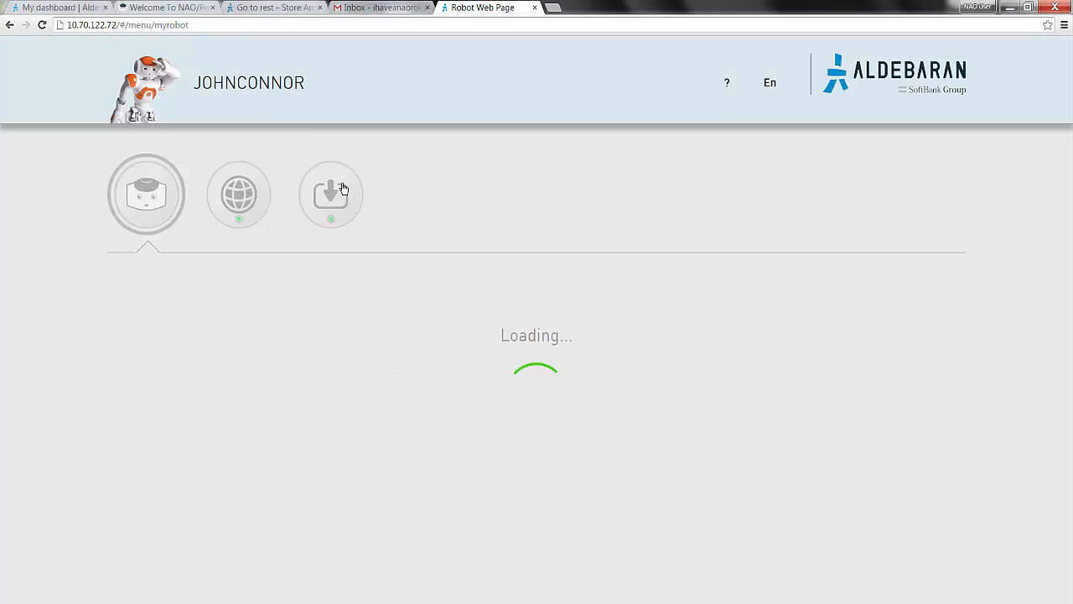
# Step: Reload the Updates list showing Go to rest 0.2.0 needing an update
pyautogui.click(331, 194)
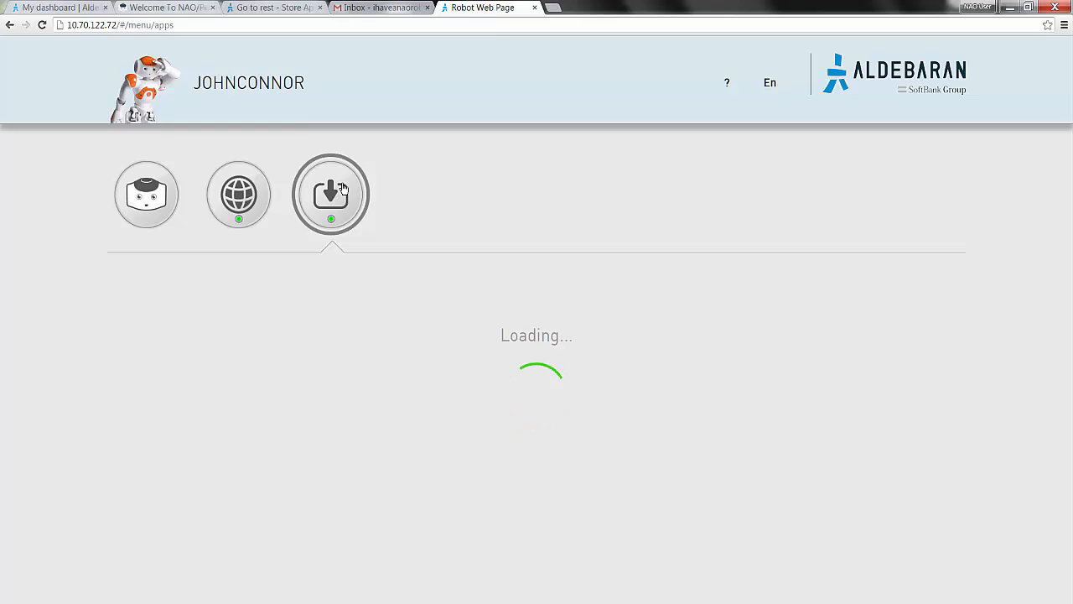
pyautogui.click(331, 194)
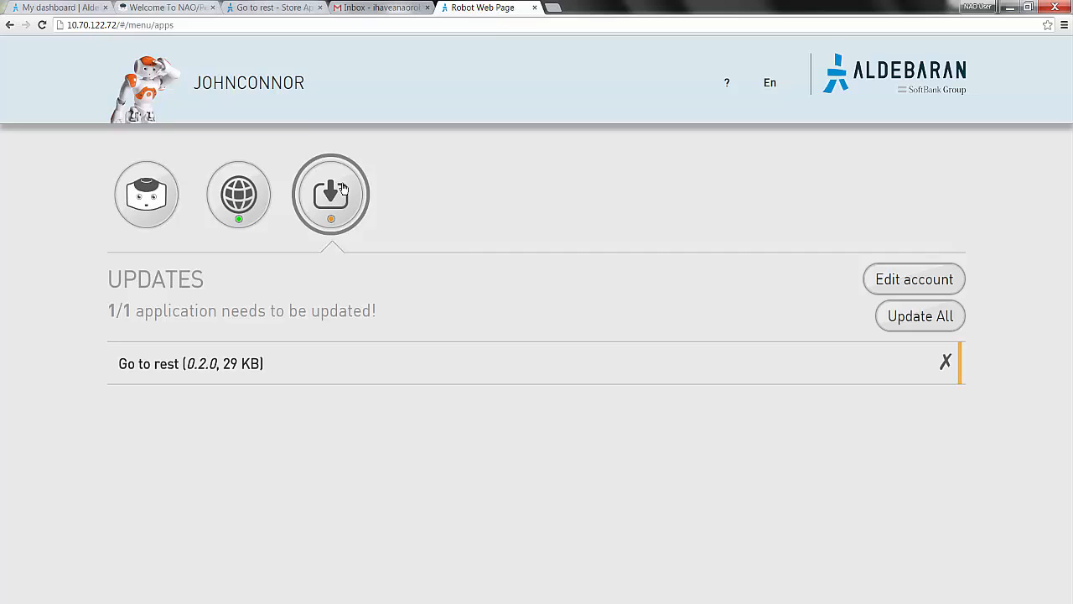
pyautogui.moveTo(889, 278)
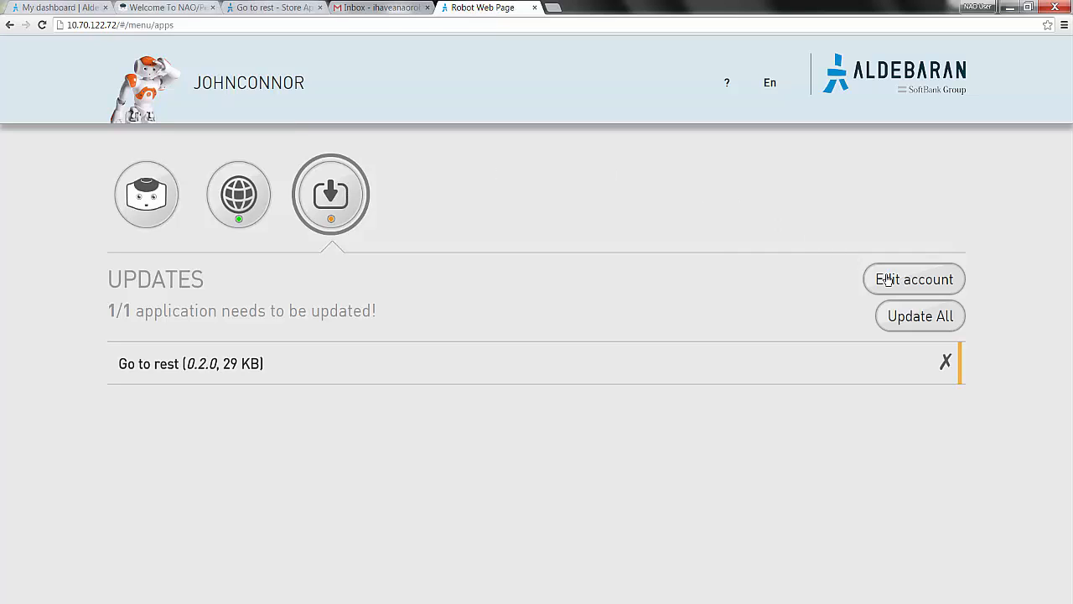